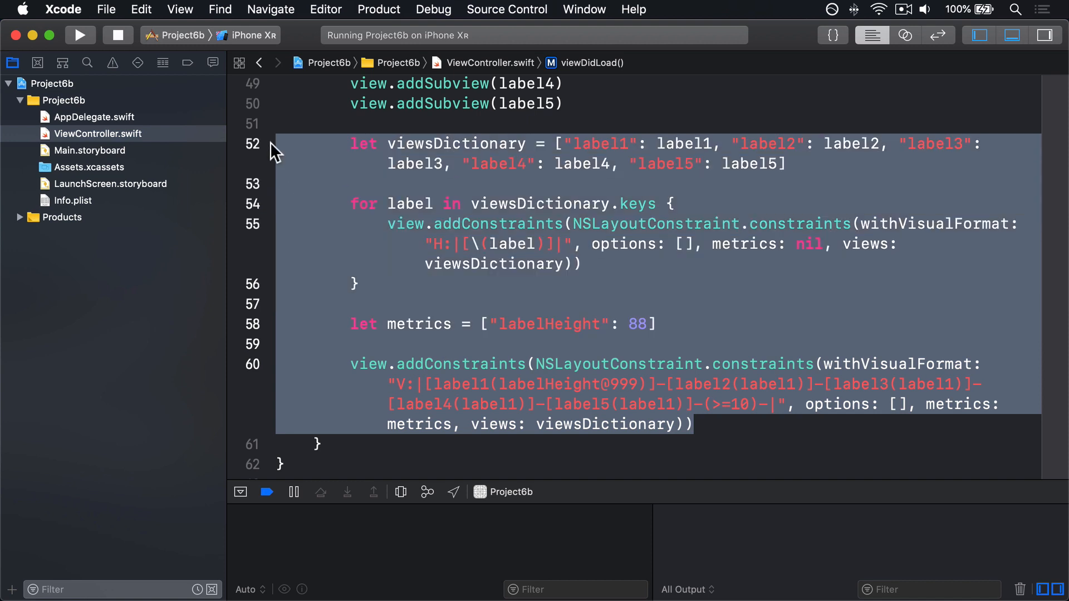
# Comment out the visual-format constraints and loop over label1–label5 activating widthAnchor = view width and heightAnchor = 88.
pyautogui.press('cmd+/')
pyautogui.write('for label in [label1, l')
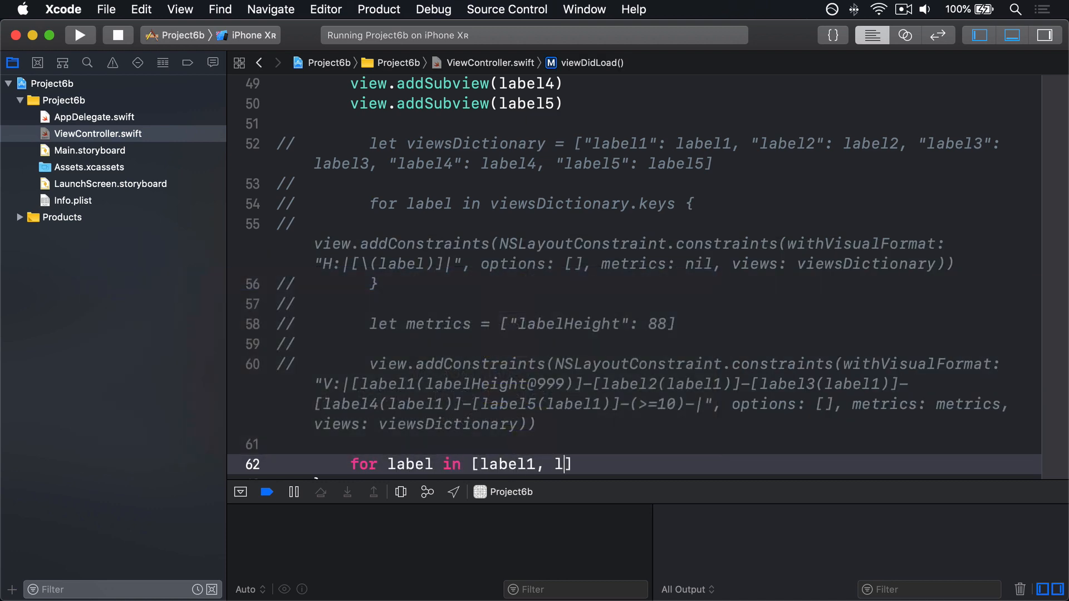
pyautogui.write('abel2, label3, label4, label5')
pyautogui.write('label.widthAnchor.constraint(equalTo: i, multiplier: CGFloat')
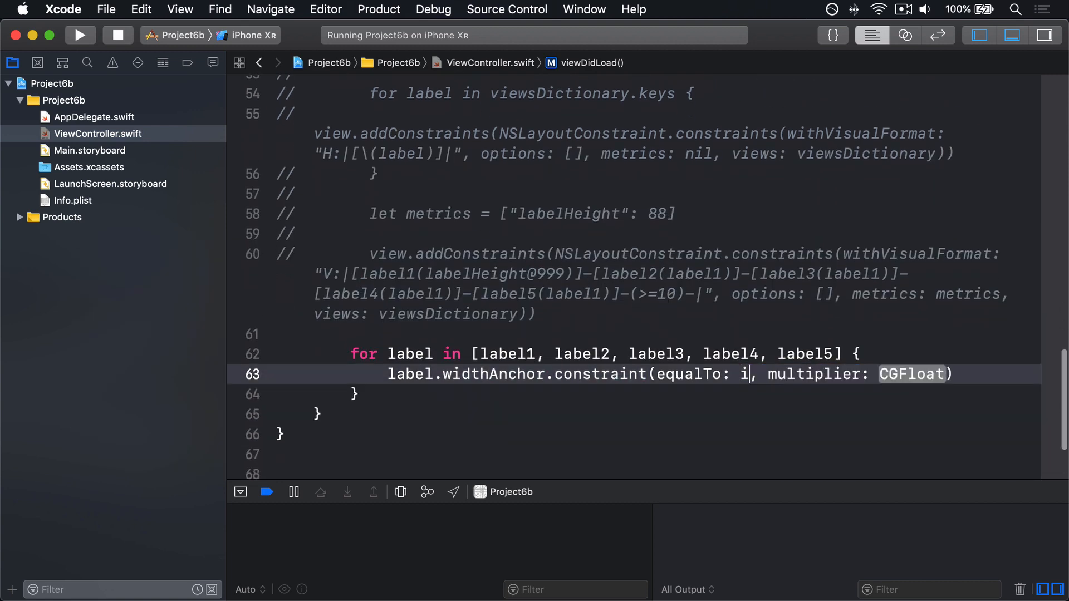
pyautogui.write('view.widthAnchor')
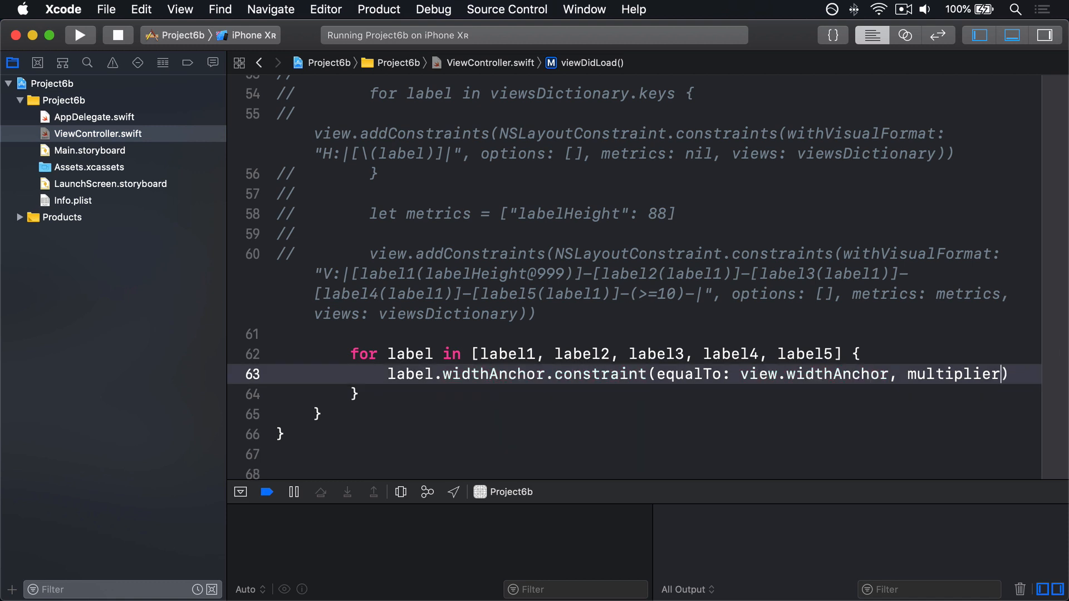
pyautogui.press('BackSpace')
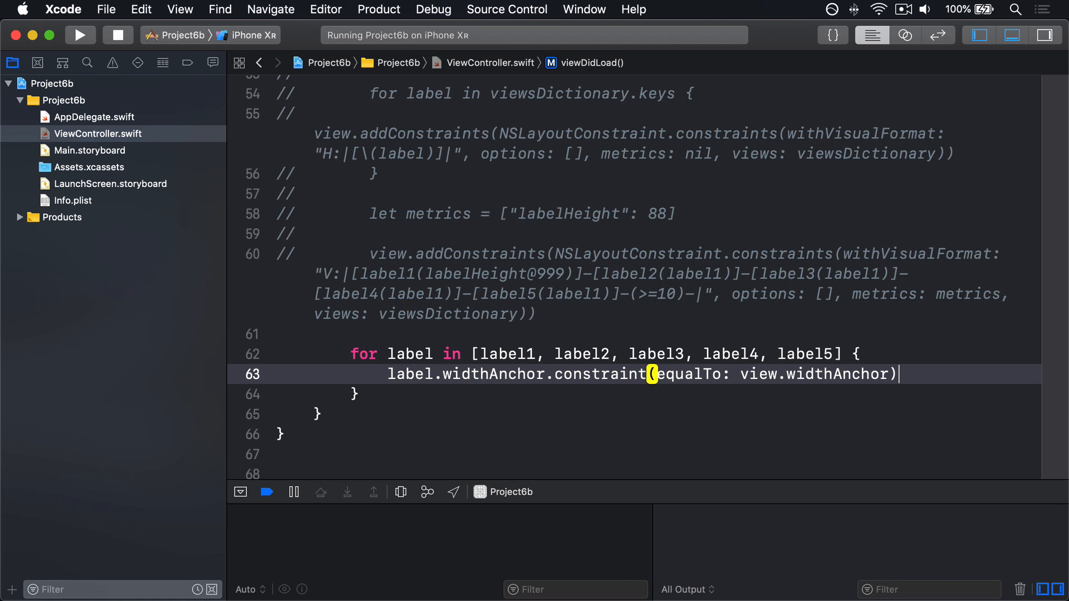
pyautogui.write('.isActive = true')
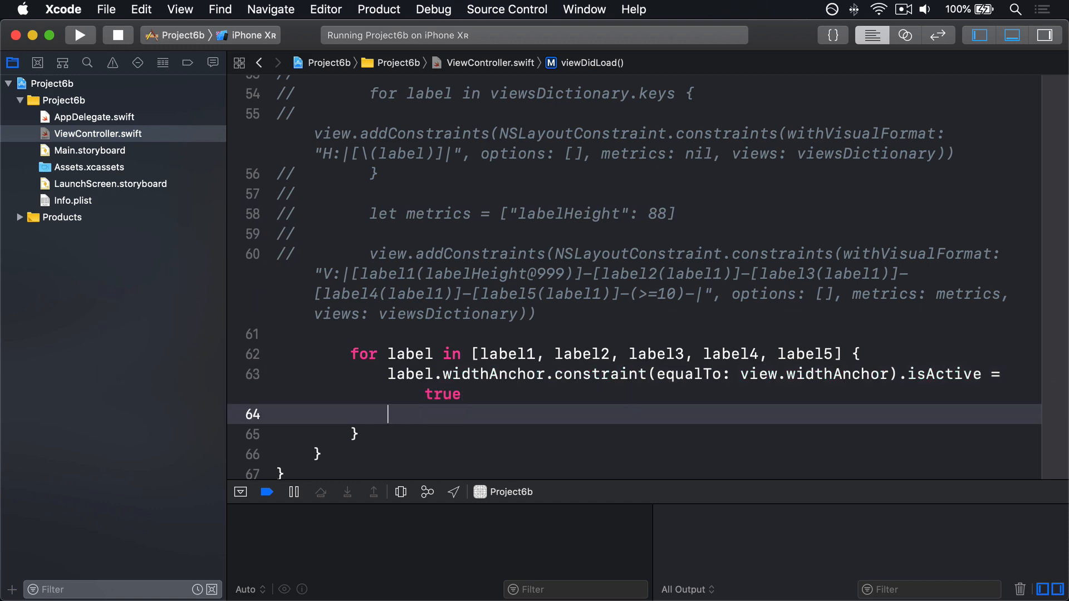
pyautogui.write('label.heightAnchor.constraint(equalToConstant: 88).isActive =')
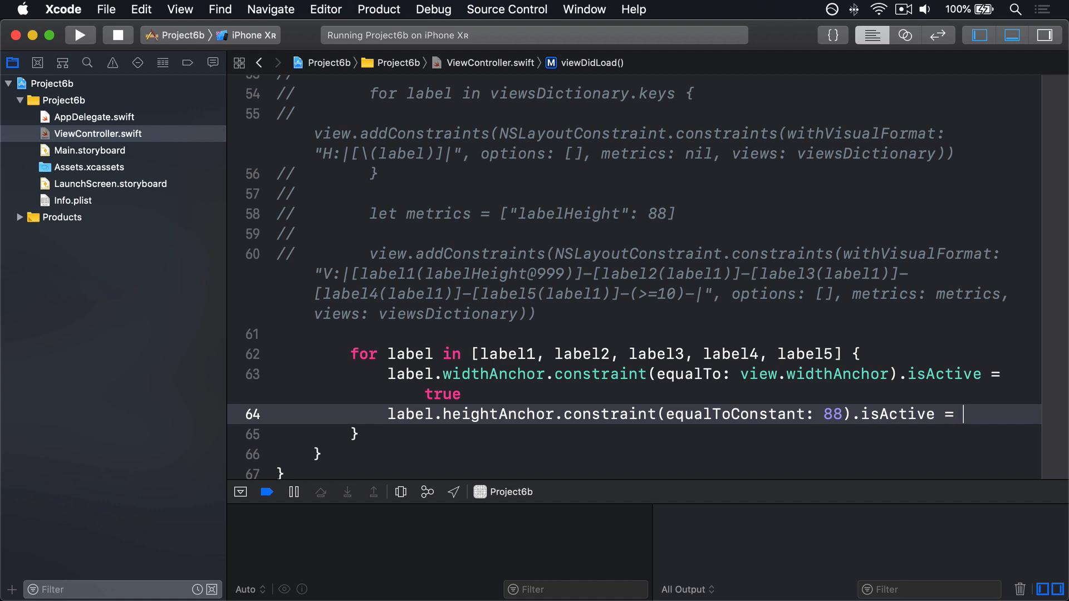
pyautogui.write('true')
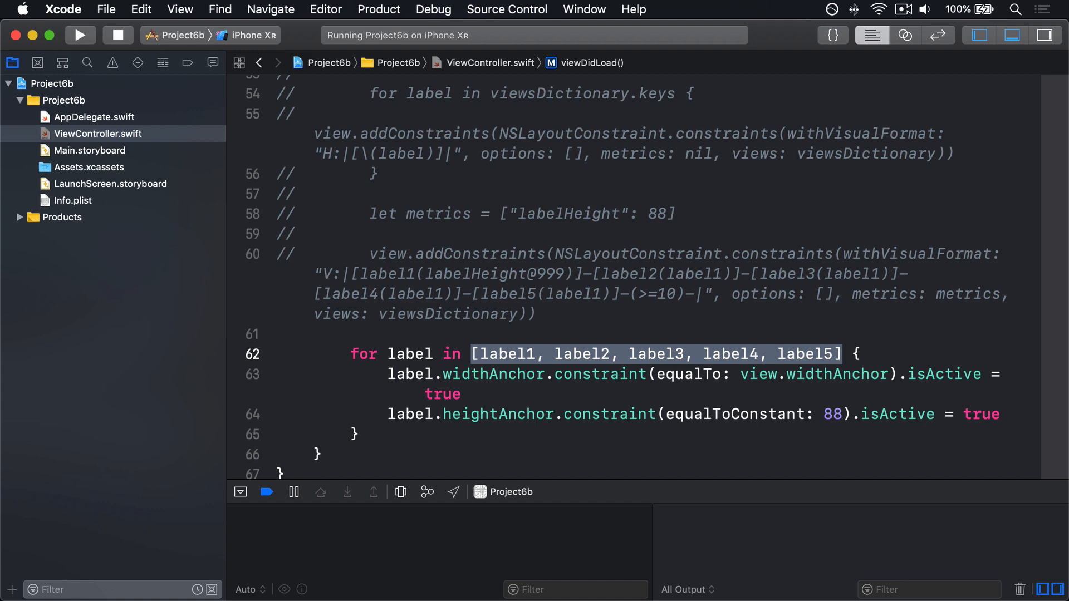
# Track var previous: UILabel? and pin each label's topAnchor 10 below previous.bottomAnchor, setting previous = label.
pyautogui.write('var previous: U')
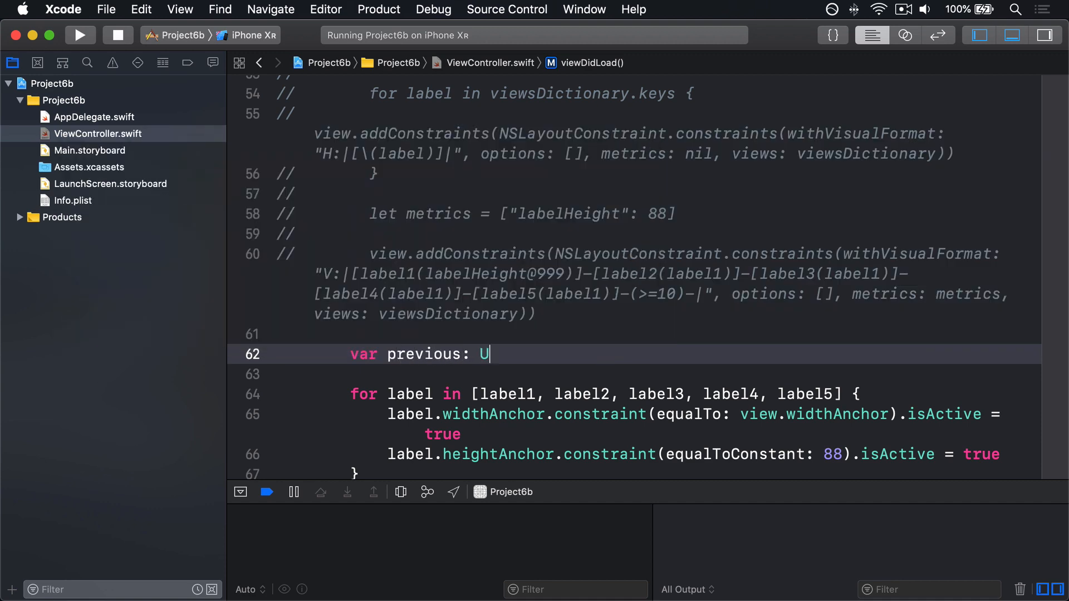
pyautogui.write('ILabel?')
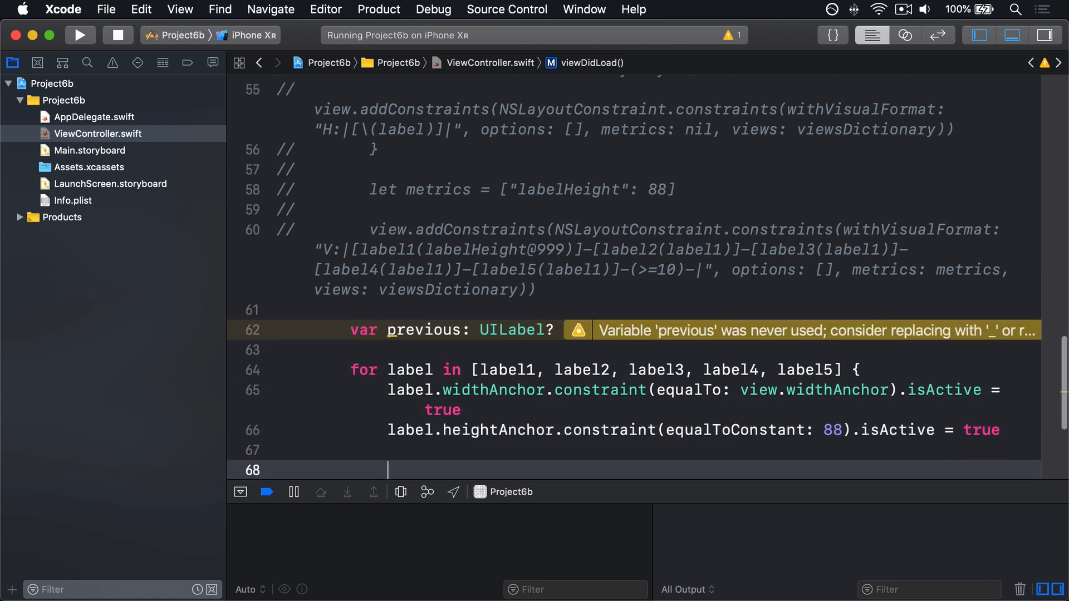
pyautogui.write('if l')
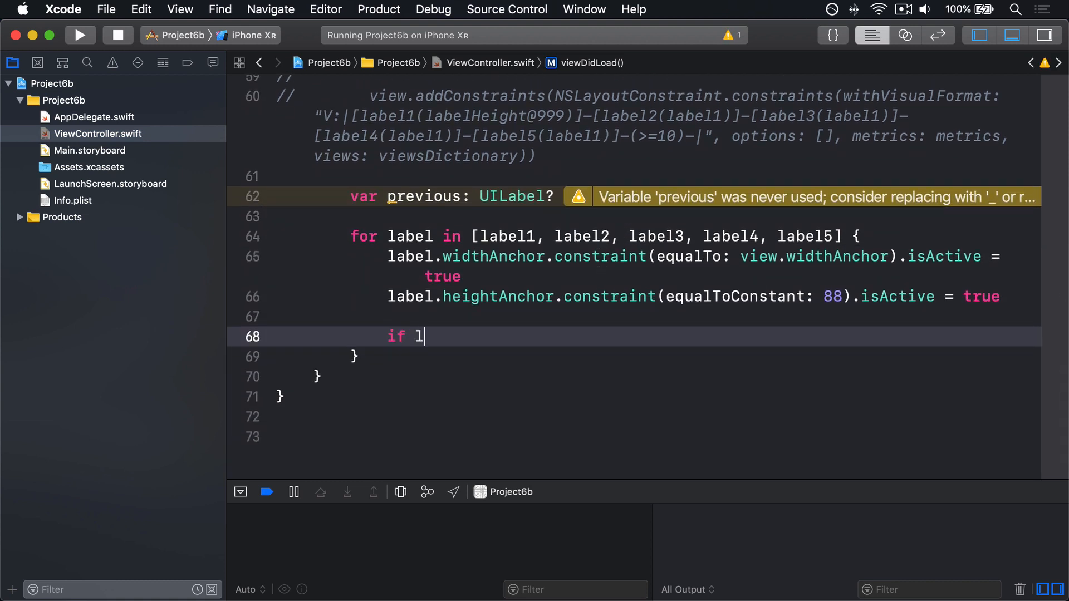
pyautogui.write('et previous =')
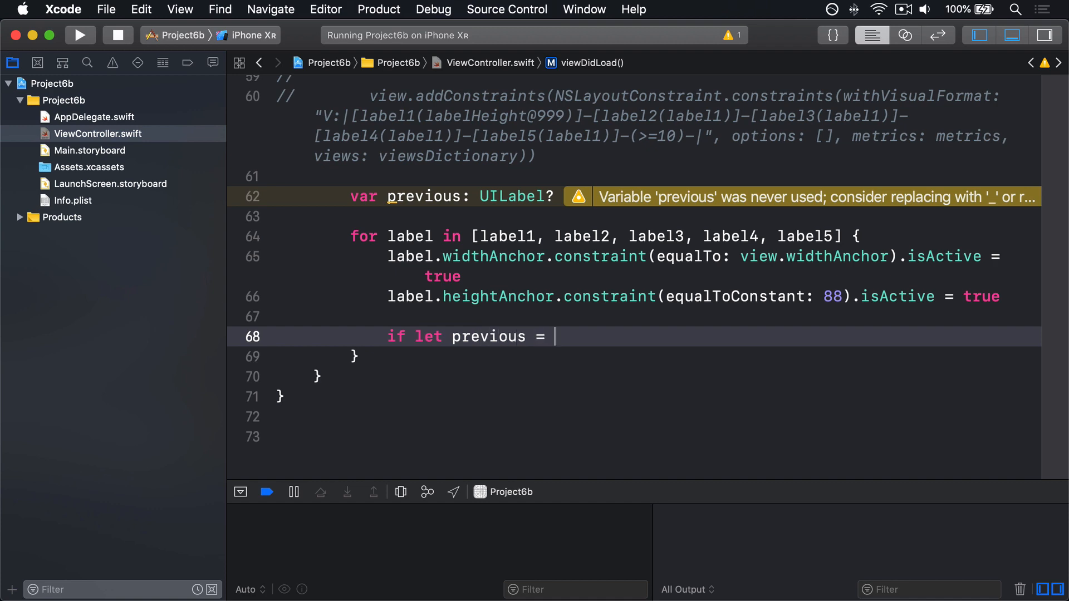
pyautogui.write('previous {')
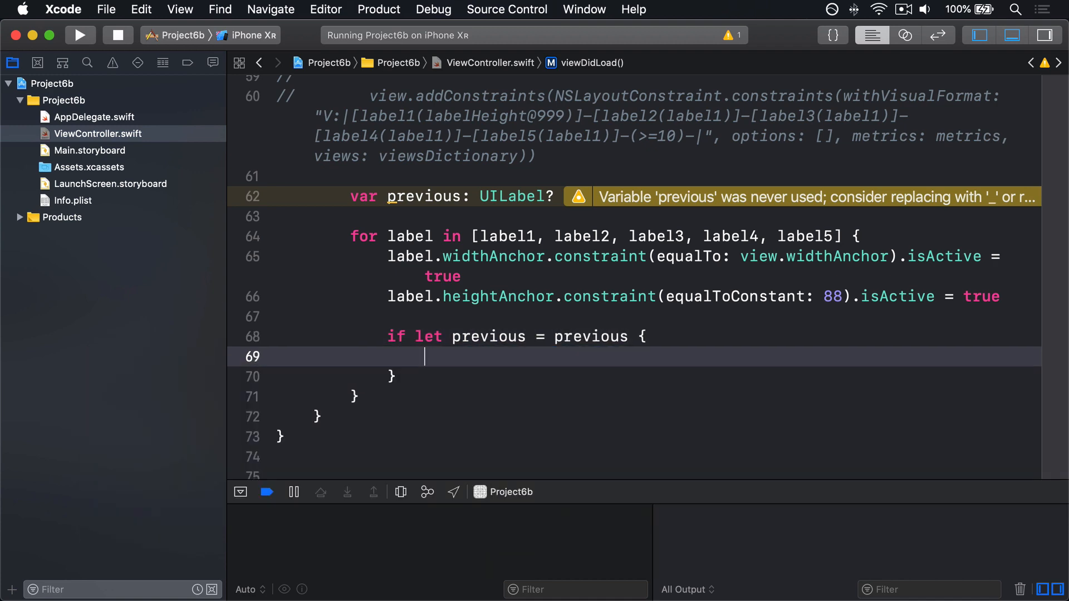
pyautogui.write('label.topA')
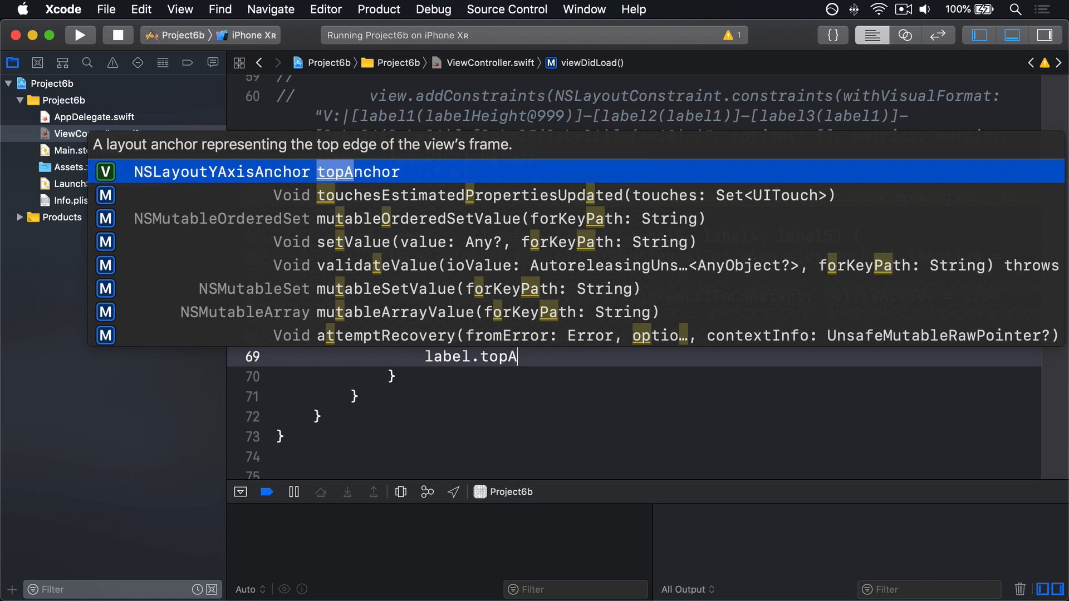
pyautogui.write('nchor.constraint(equalTo: p, constant: CGFloat')
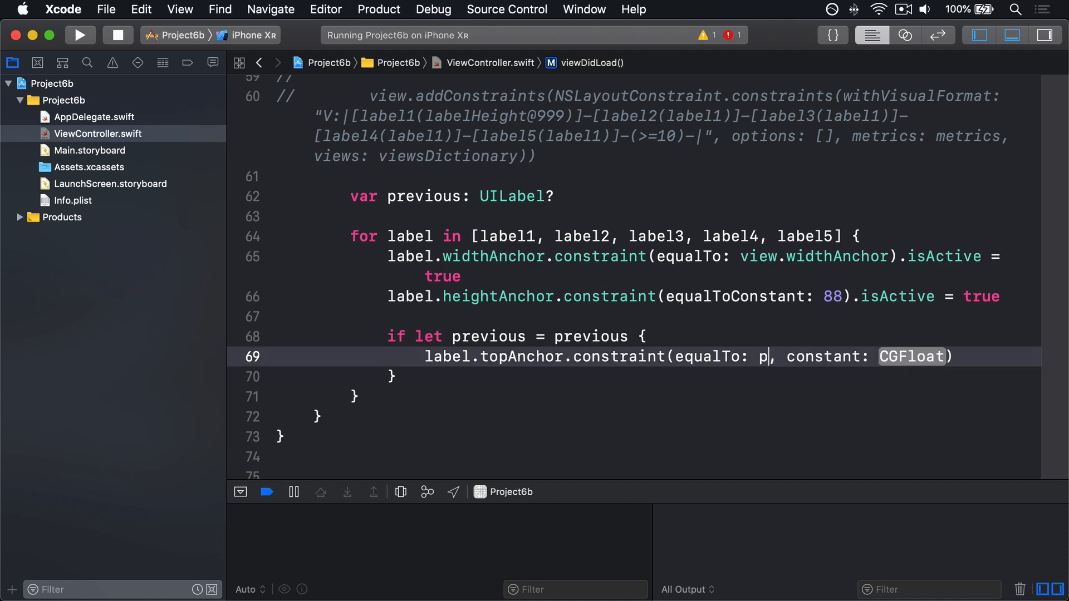
pyautogui.write('revious.bottomAnchor')
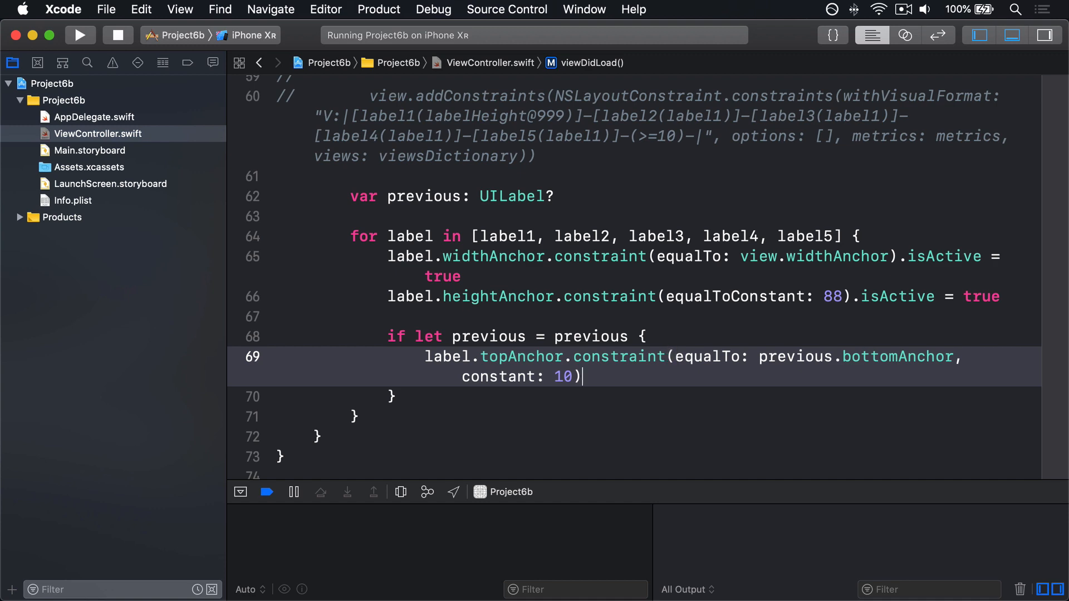
pyautogui.write('.isActive =')
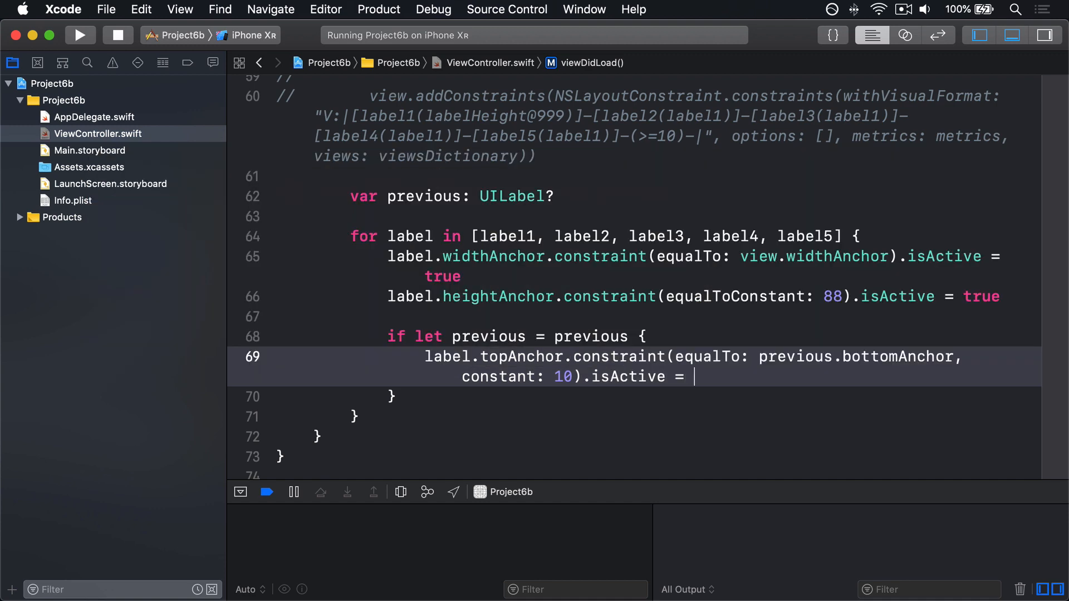
pyautogui.write('true')
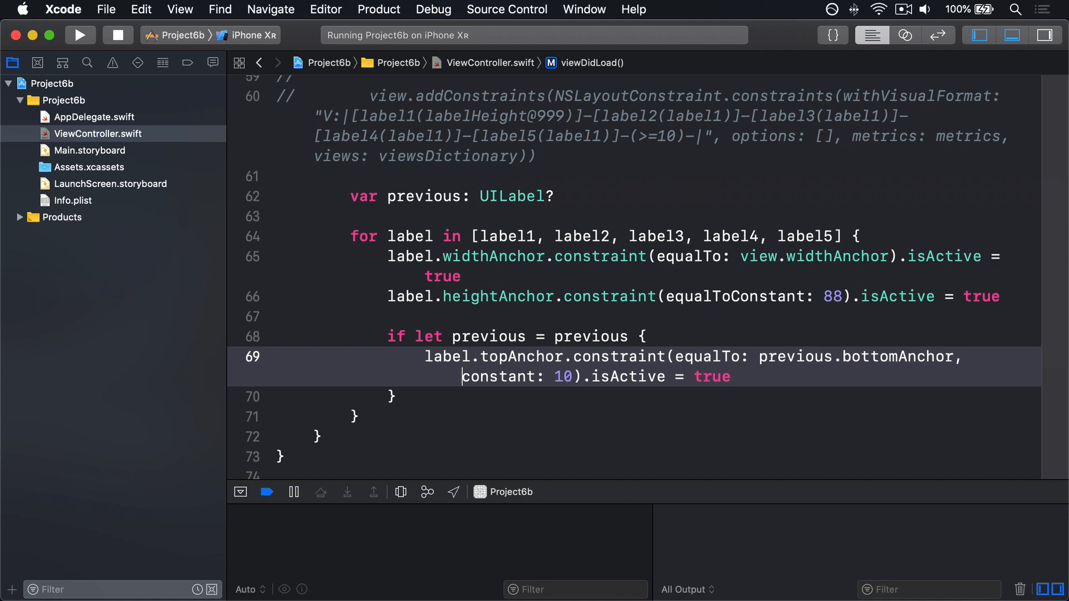
pyautogui.write('previous = label')
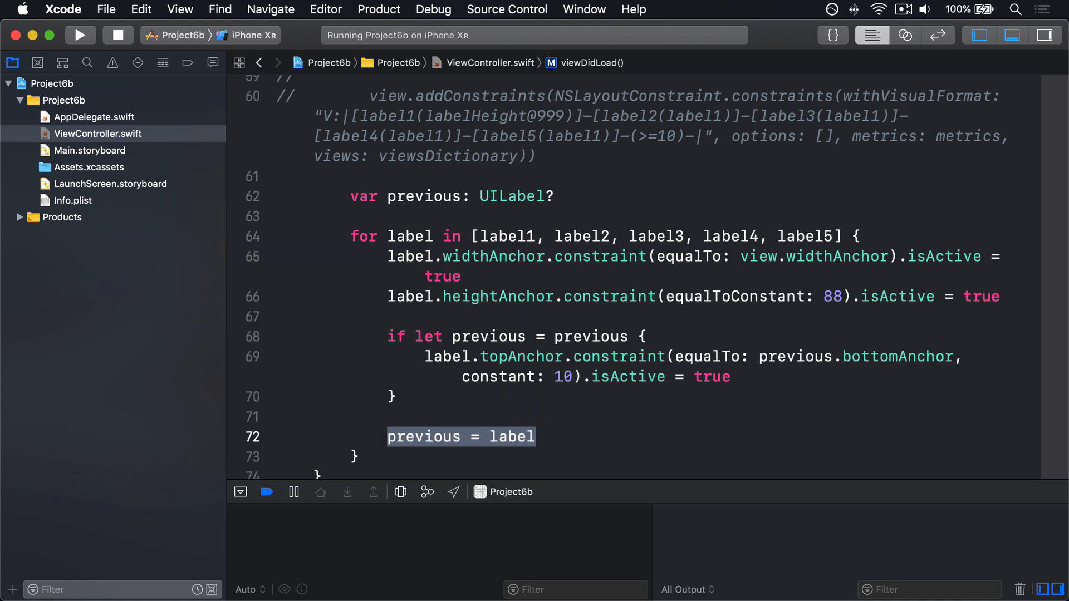
# Run the app in the simulator to check the stacked labels.
pyautogui.click(80, 34)
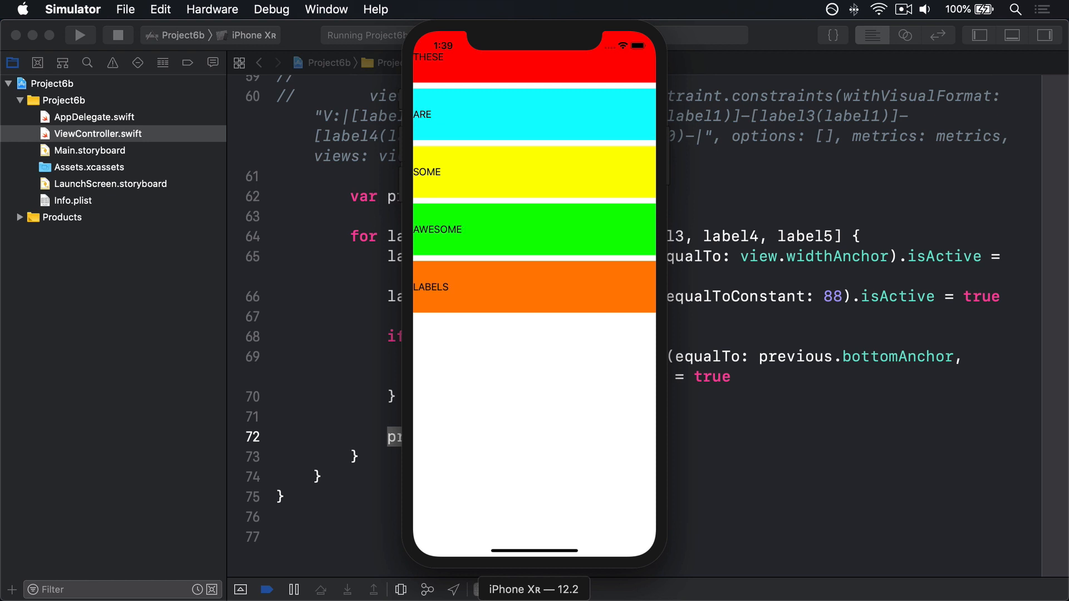
pyautogui.moveTo(407, 63)
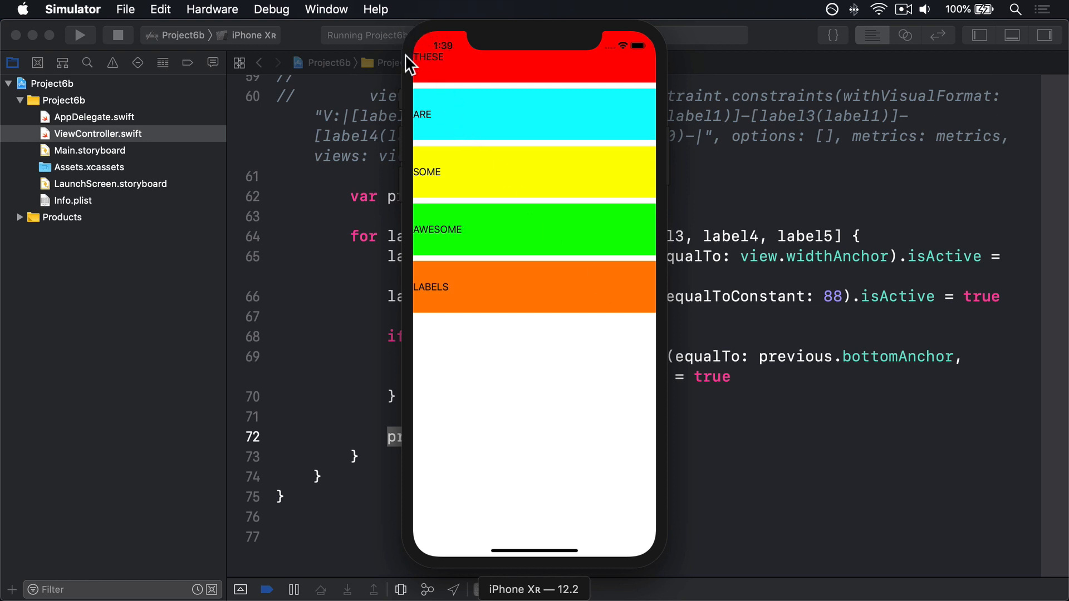
pyautogui.moveTo(494, 34)
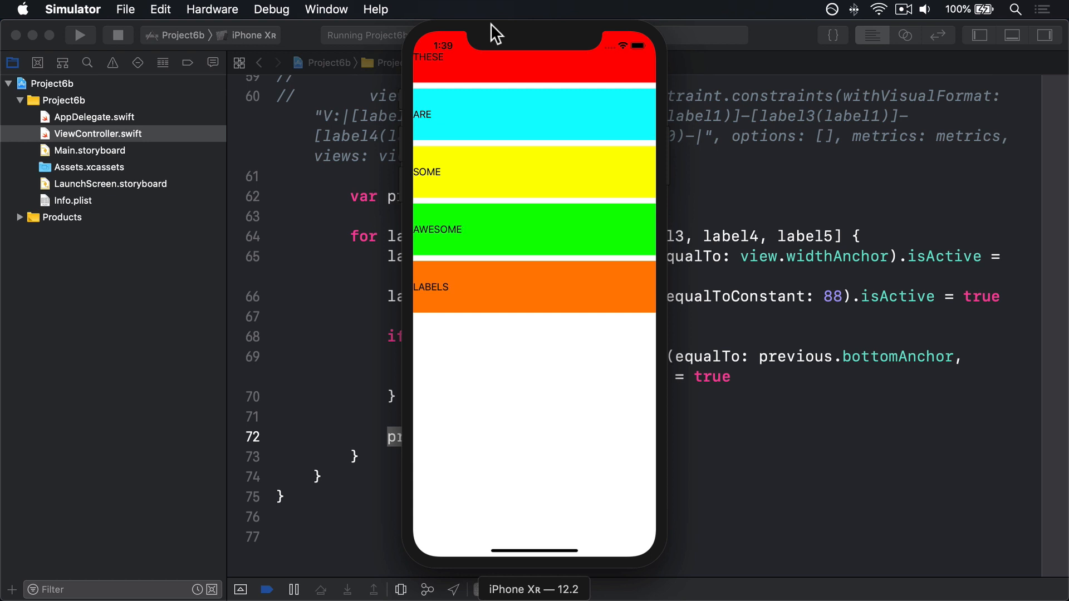
pyautogui.moveTo(435, 74)
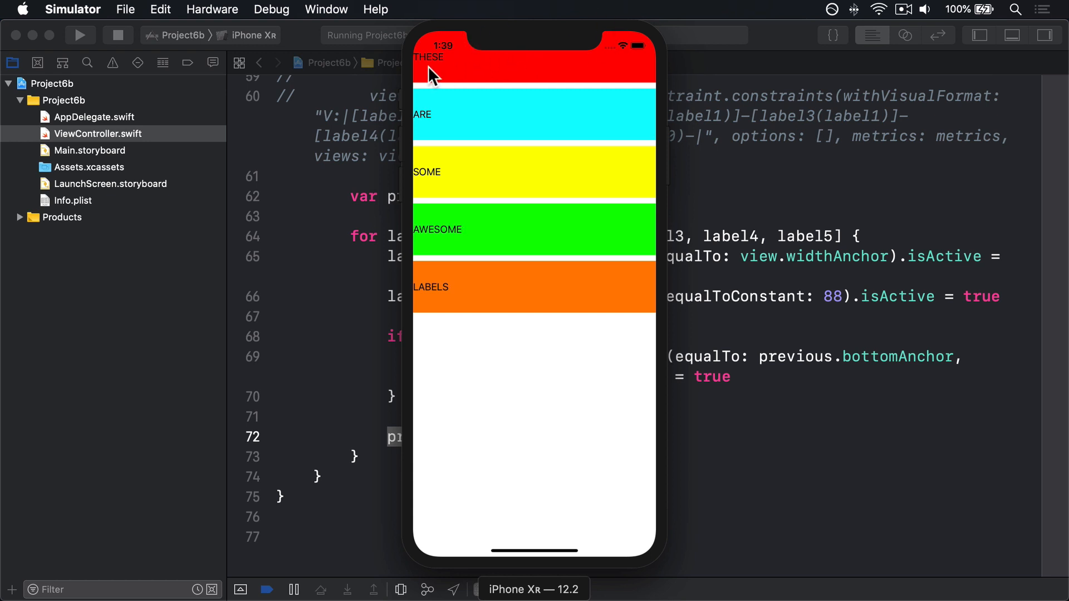
pyautogui.moveTo(663, 542)
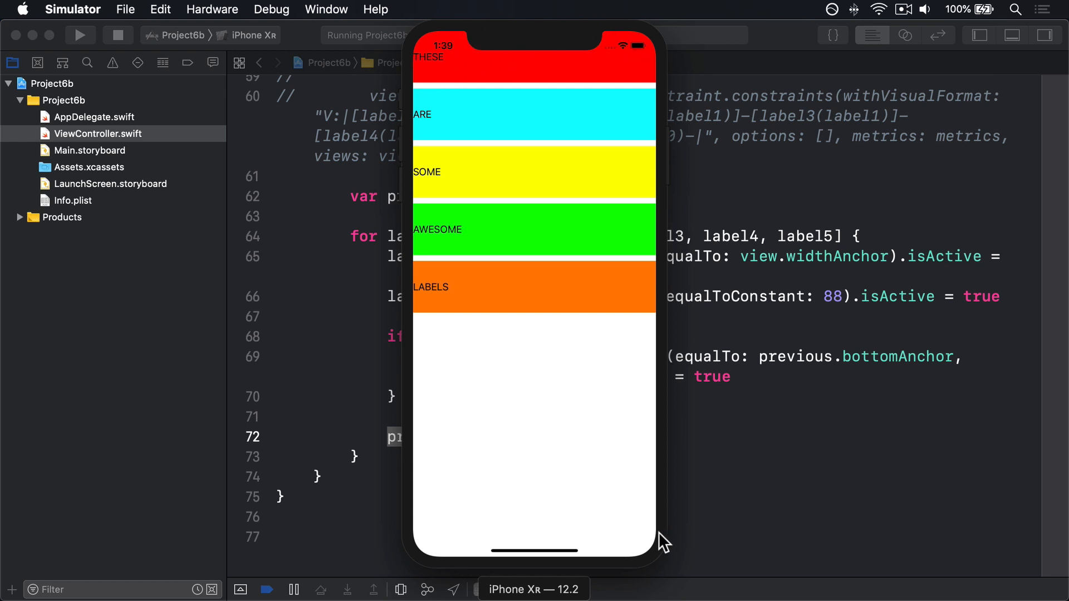
pyautogui.moveTo(435, 55)
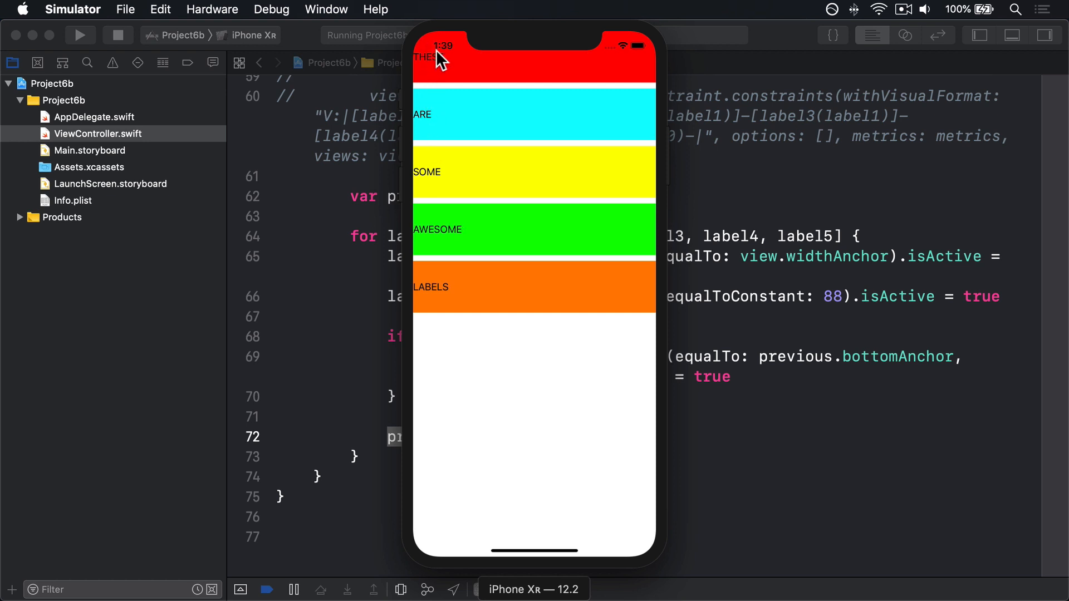
pyautogui.moveTo(627, 370)
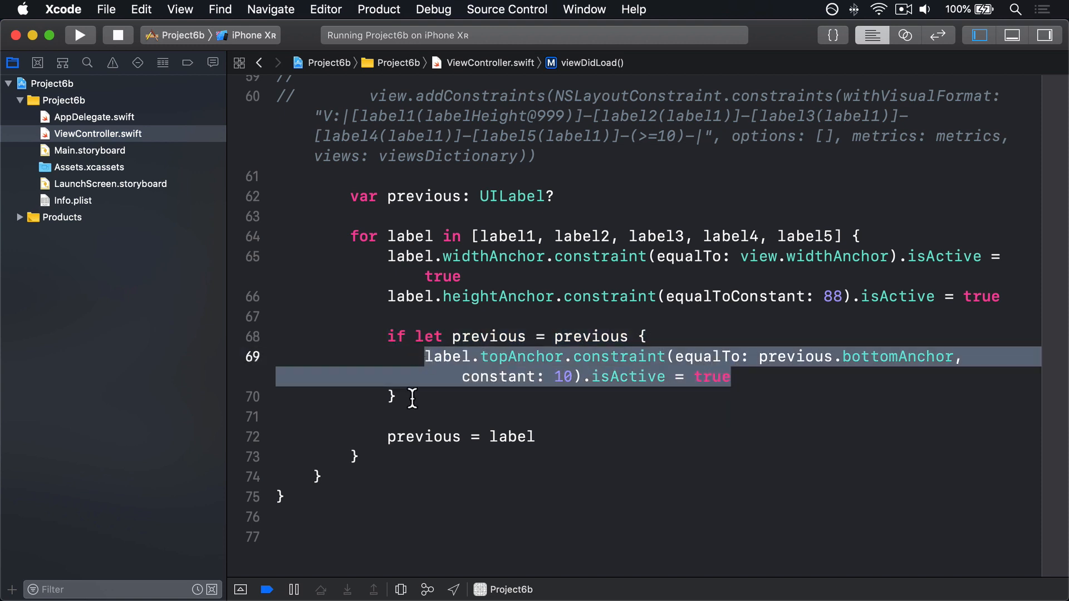
# Add an else branch pinning the first label's topAnchor to view.safeAreaLayoutGuide.topAnchor with constant 0.
pyautogui.write('else {')
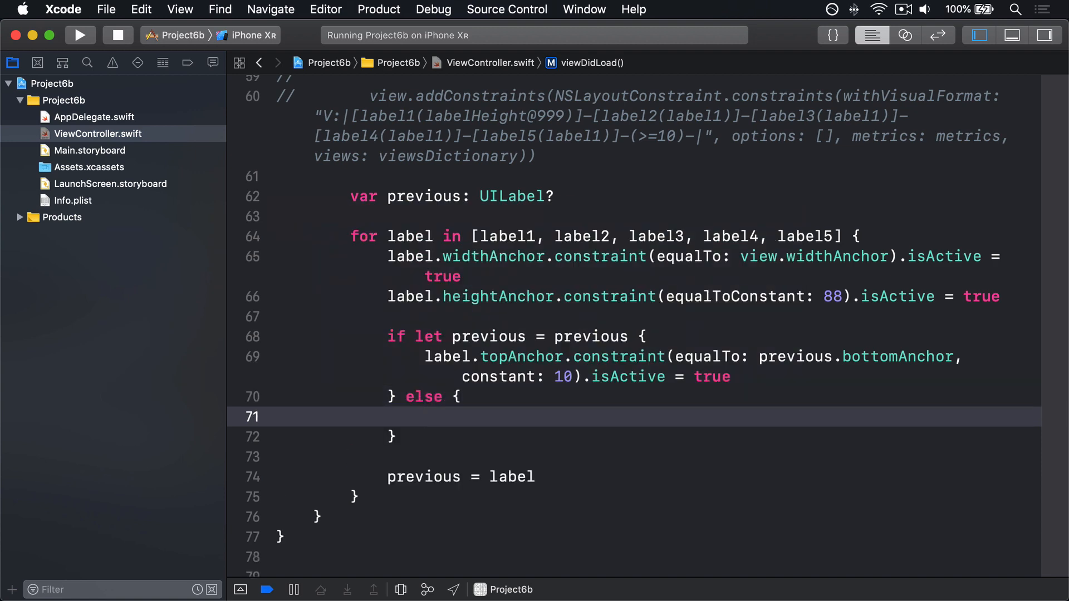
pyautogui.click(424, 416)
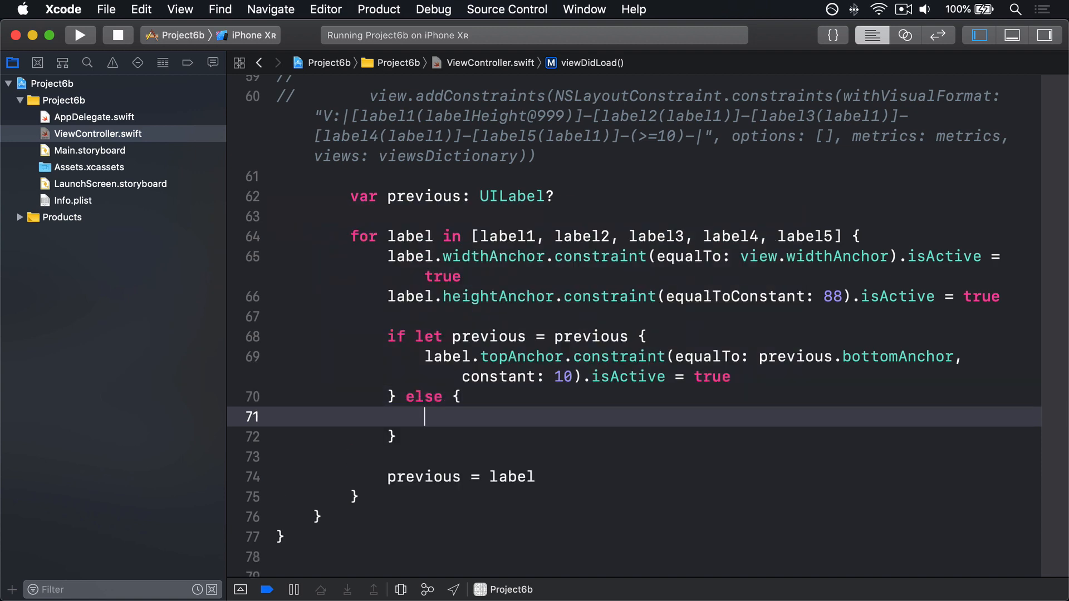
pyautogui.write('label.')
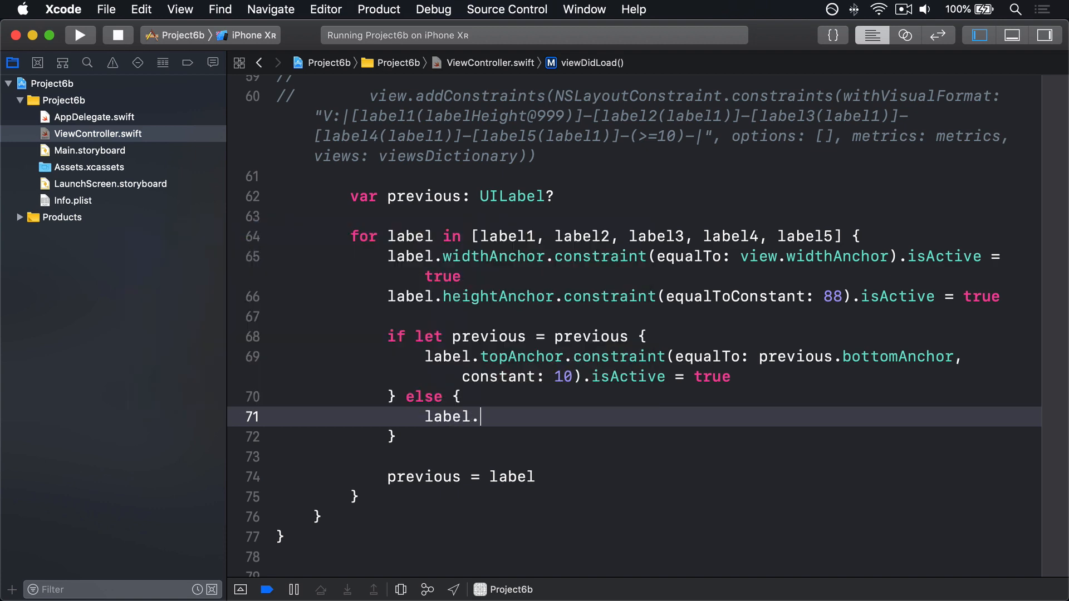
pyautogui.write('topAnchor.constr')
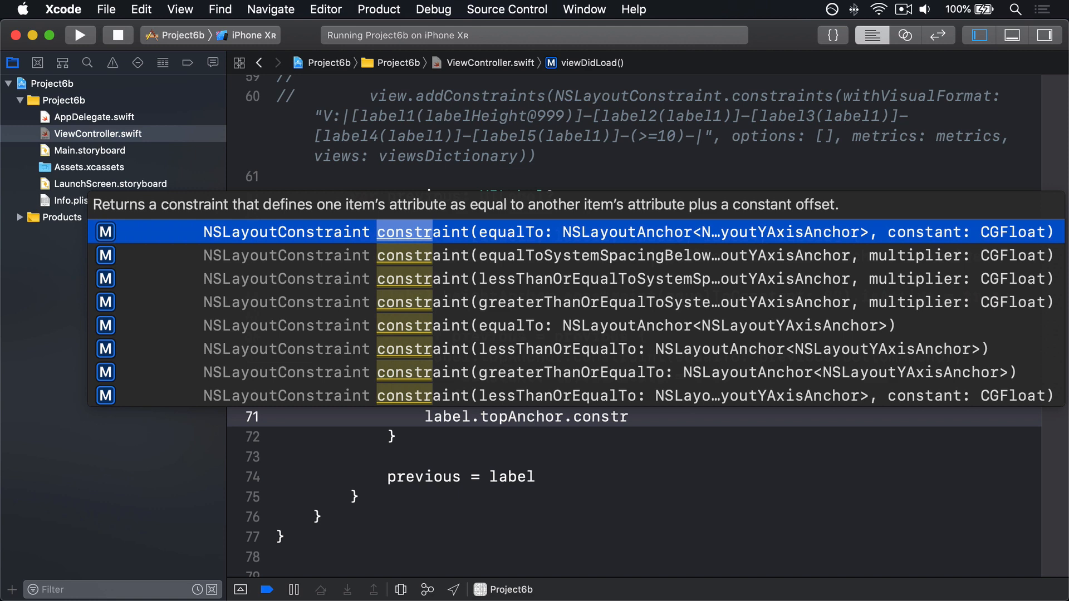
pyautogui.press('Return')
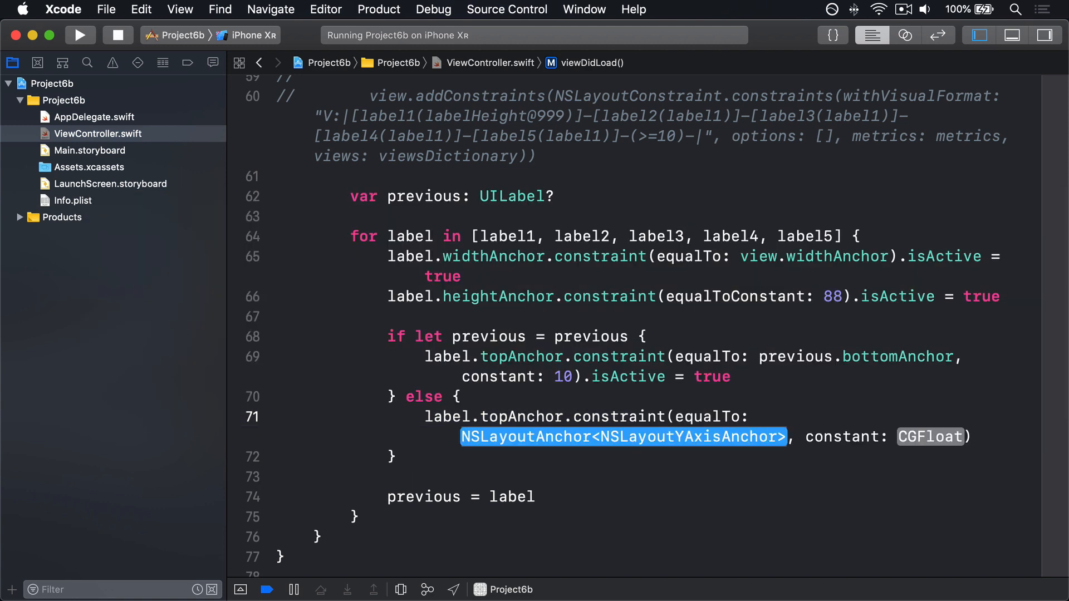
pyautogui.write('view.safeArea')
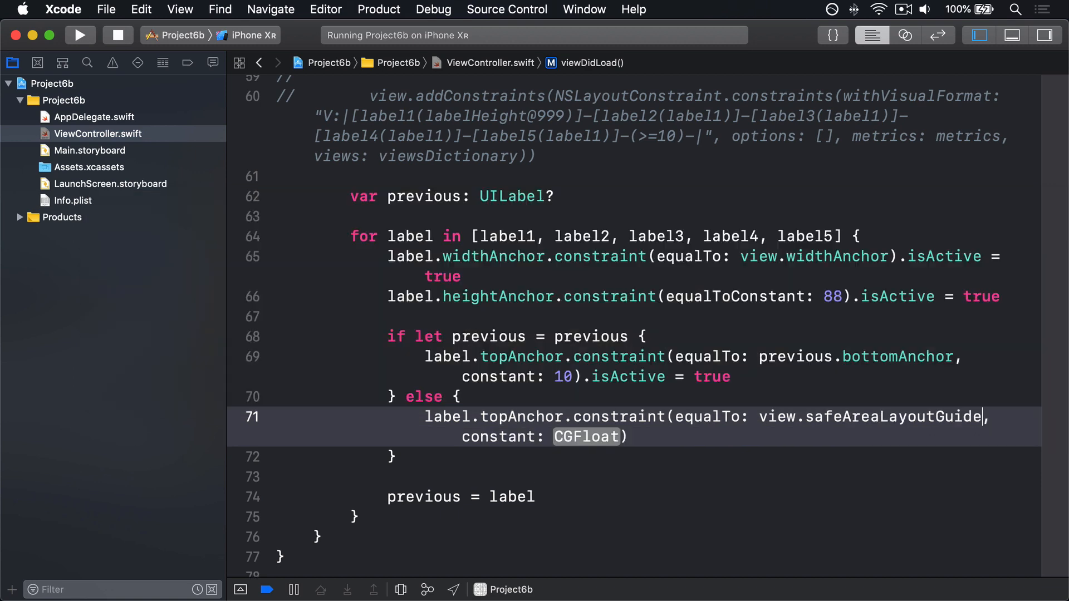
pyautogui.write('.topAnchor')
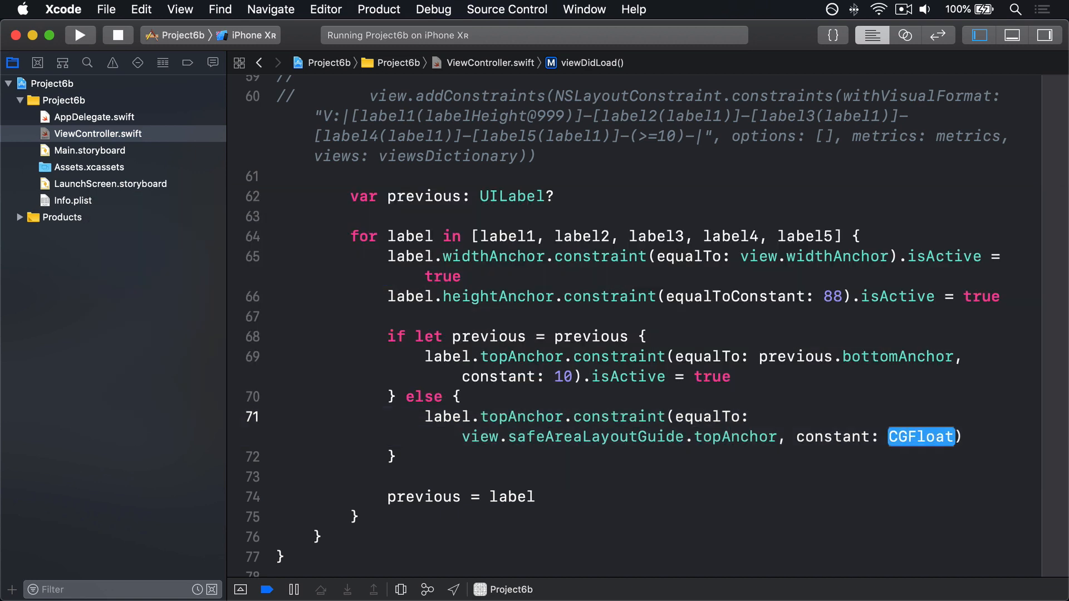
pyautogui.write('0')
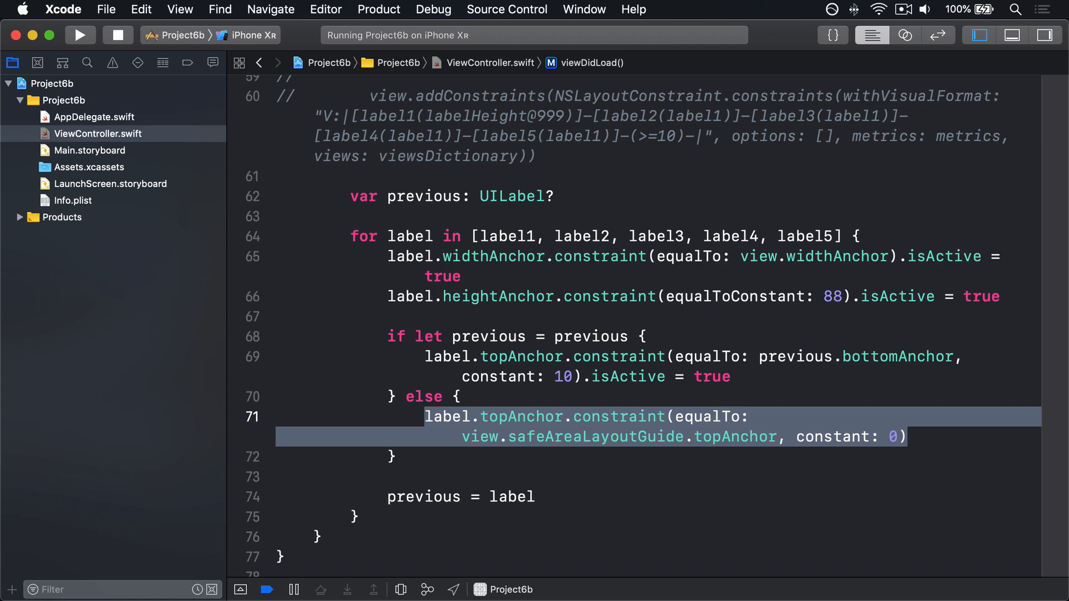
pyautogui.write('.i')
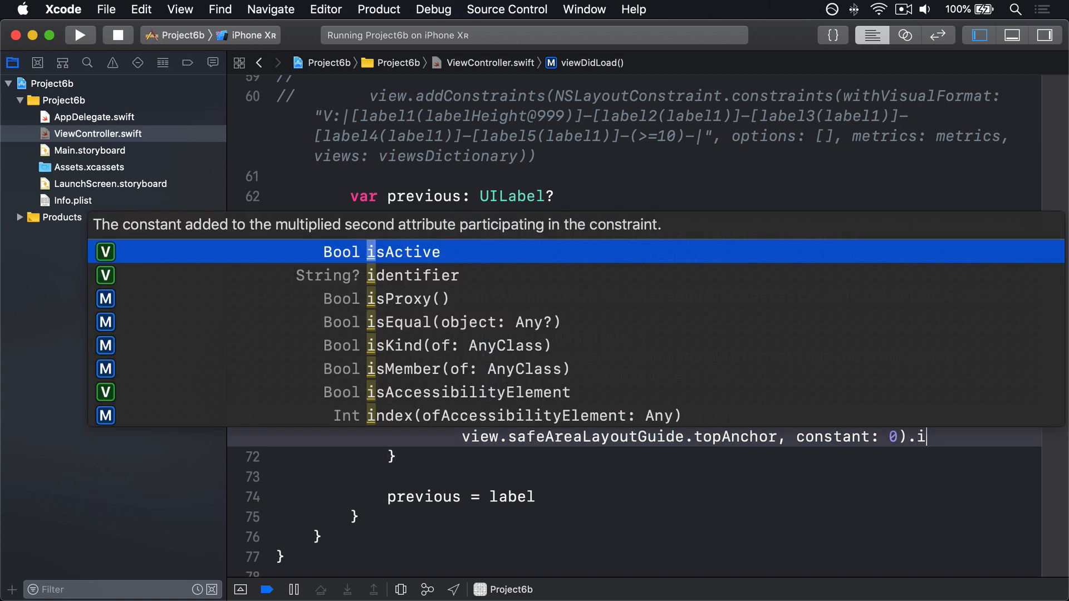
pyautogui.write('true')
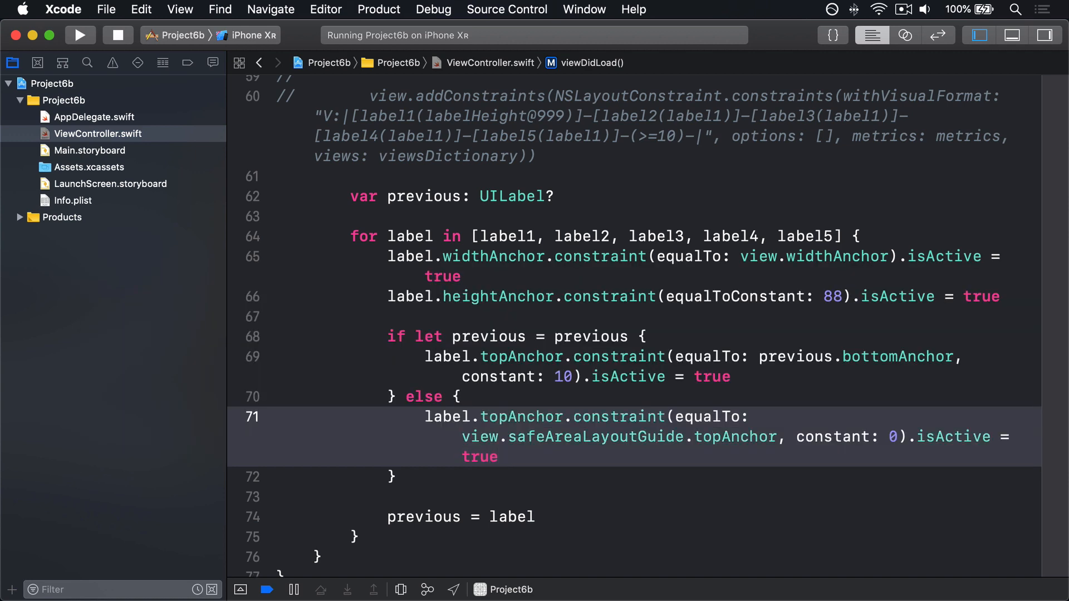
# Highlight the safe area anchor code and rebuild and run the app.
pyautogui.moveTo(461, 436); pyautogui.dragTo(498, 456)
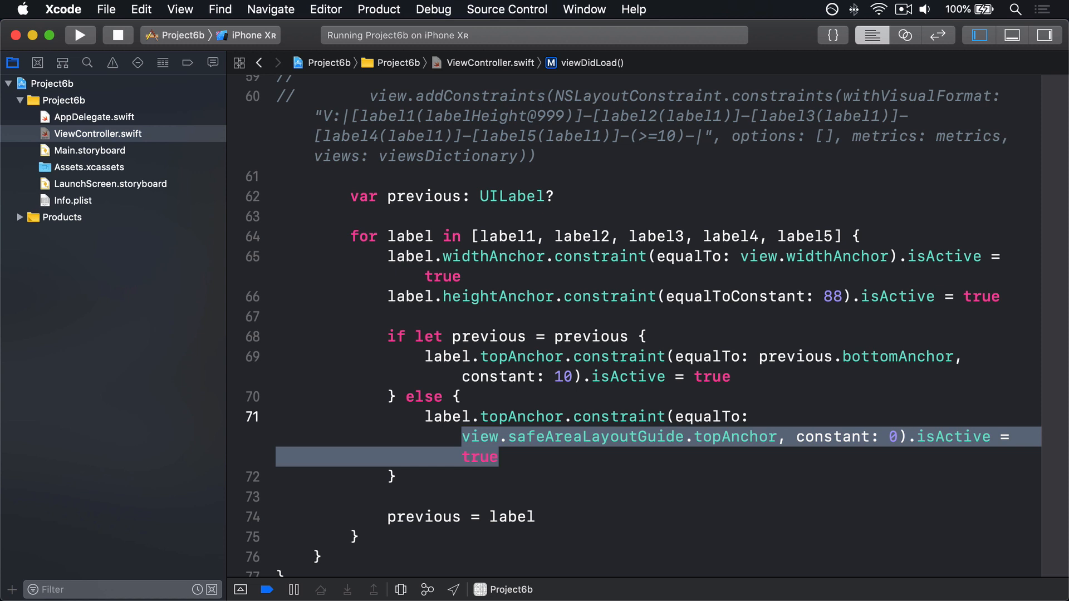
pyautogui.click(80, 35)
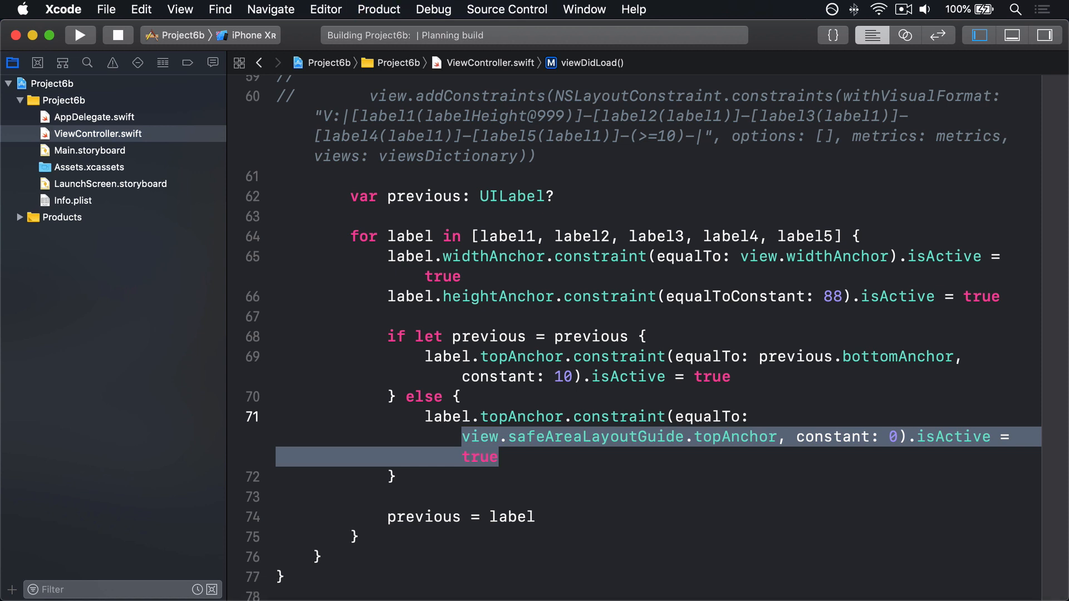
pyautogui.click(80, 35)
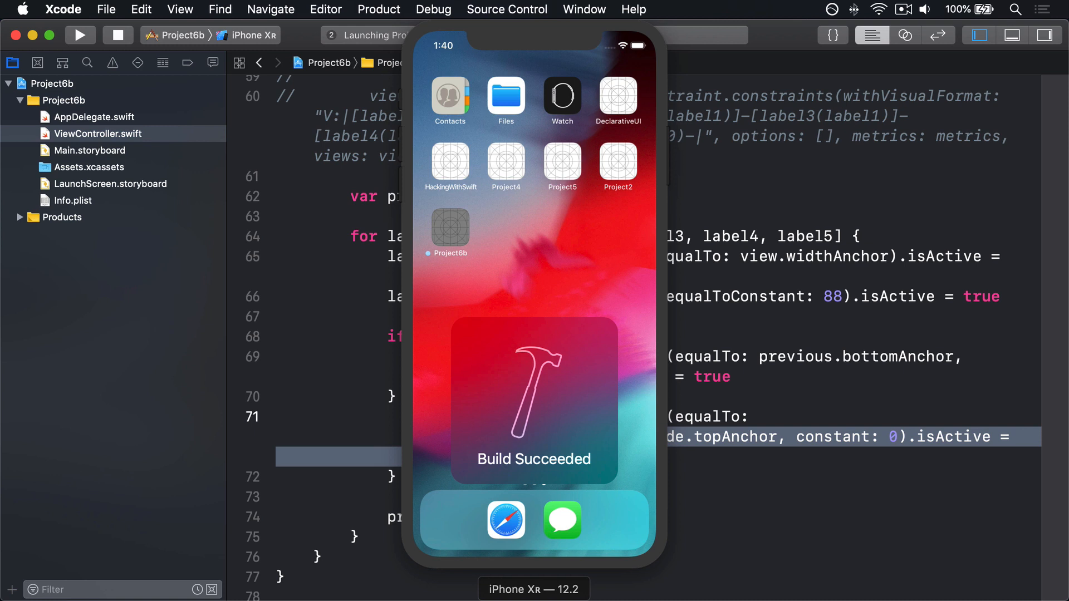